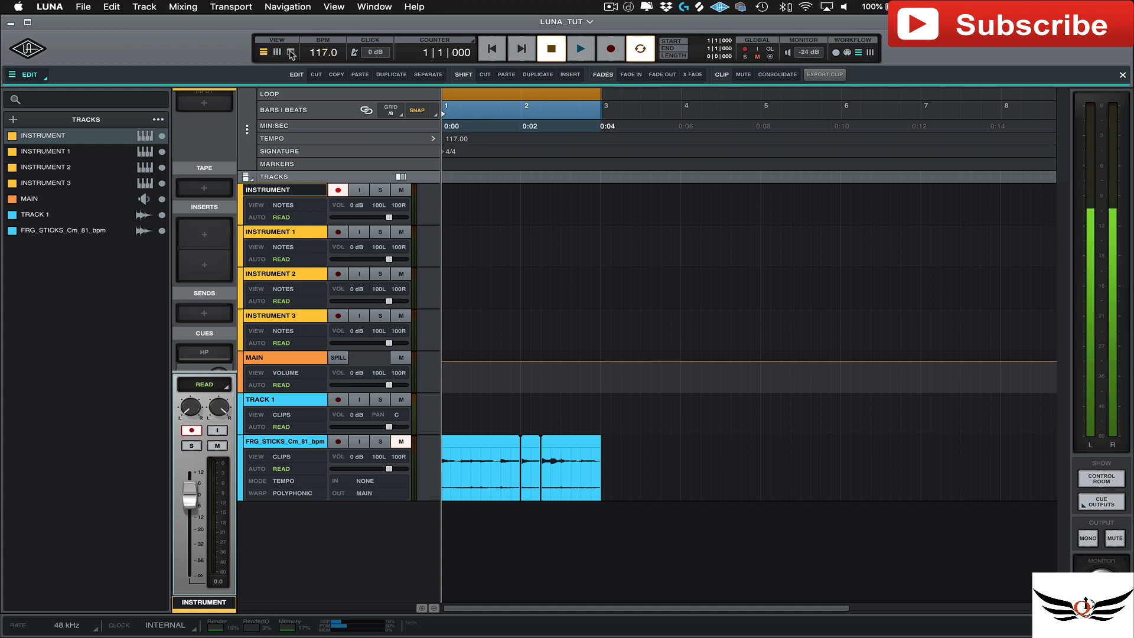
Step: Hide the track browser sidebar using the View toggle in the toolbar
click(290, 53)
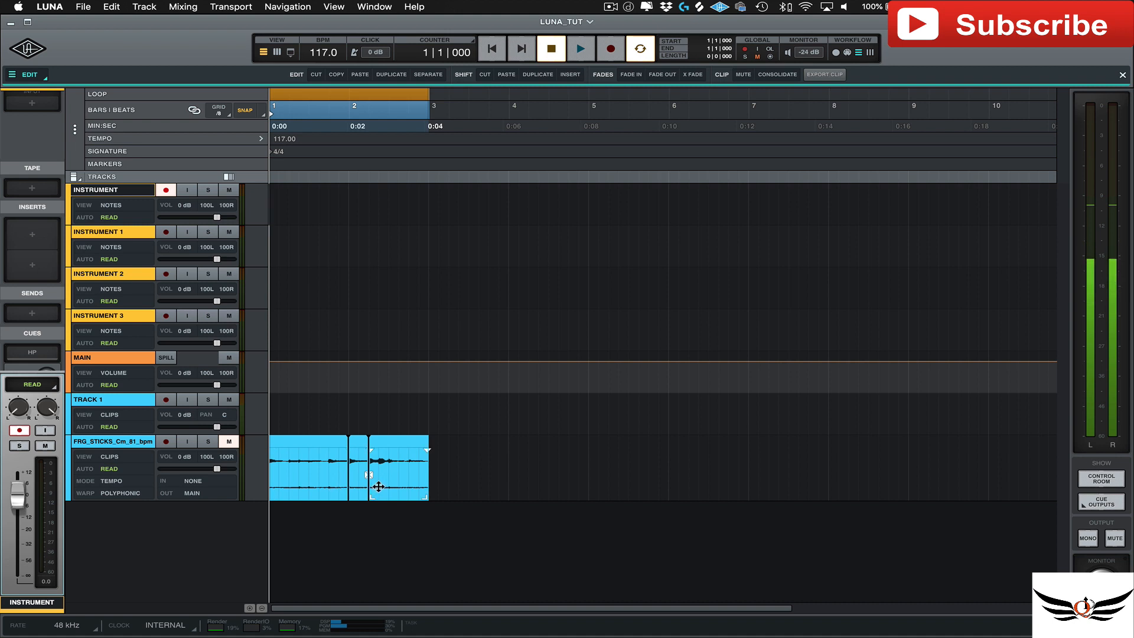
mouse_move(448, 457)
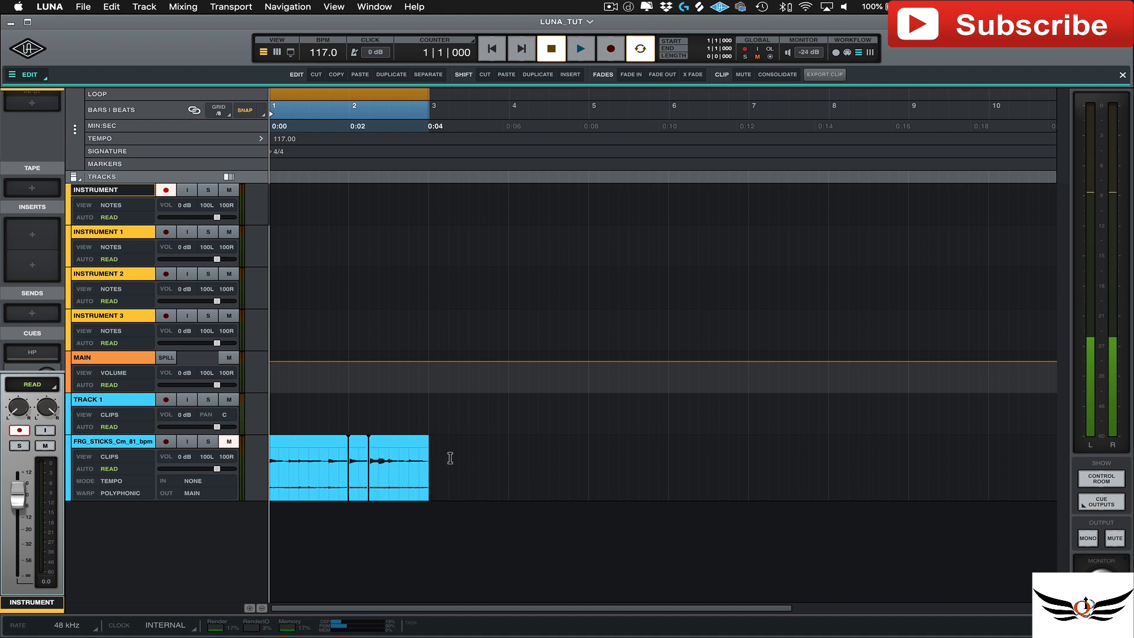
mouse_move(405, 352)
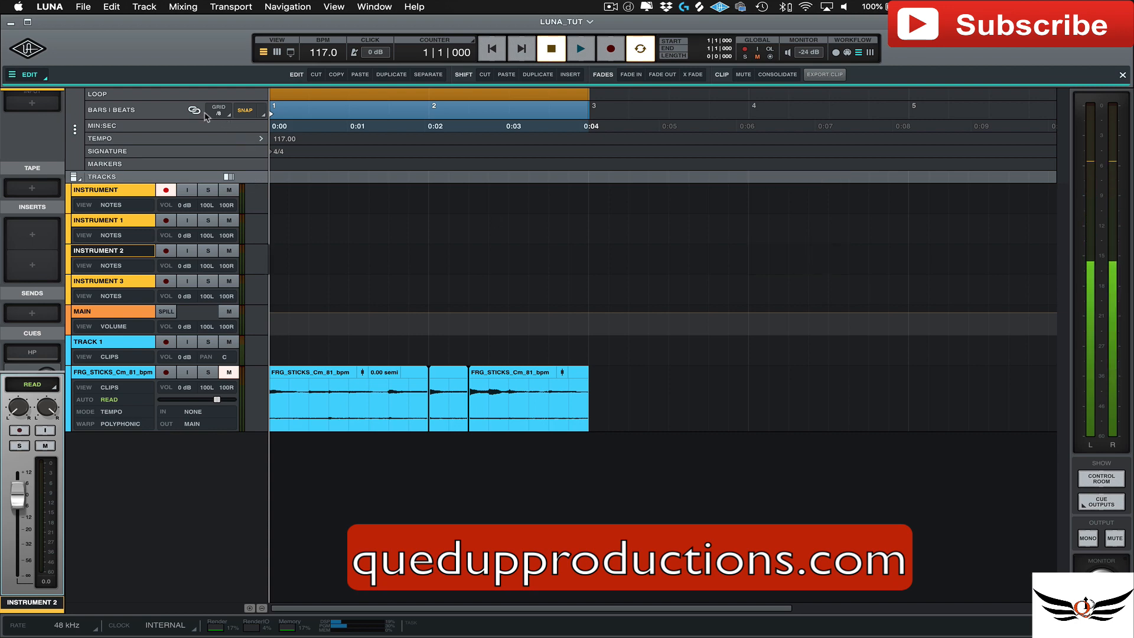
mouse_move(193, 109)
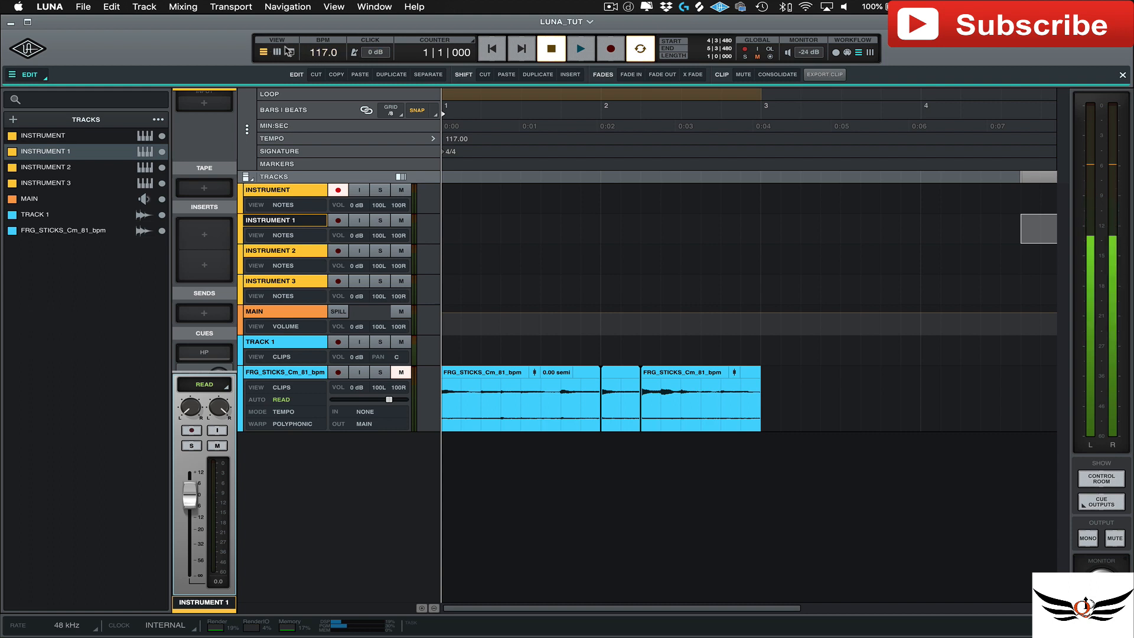
Step: Hide the track browser, then re-show the monitor meters, track list and channel inspector
click(290, 51)
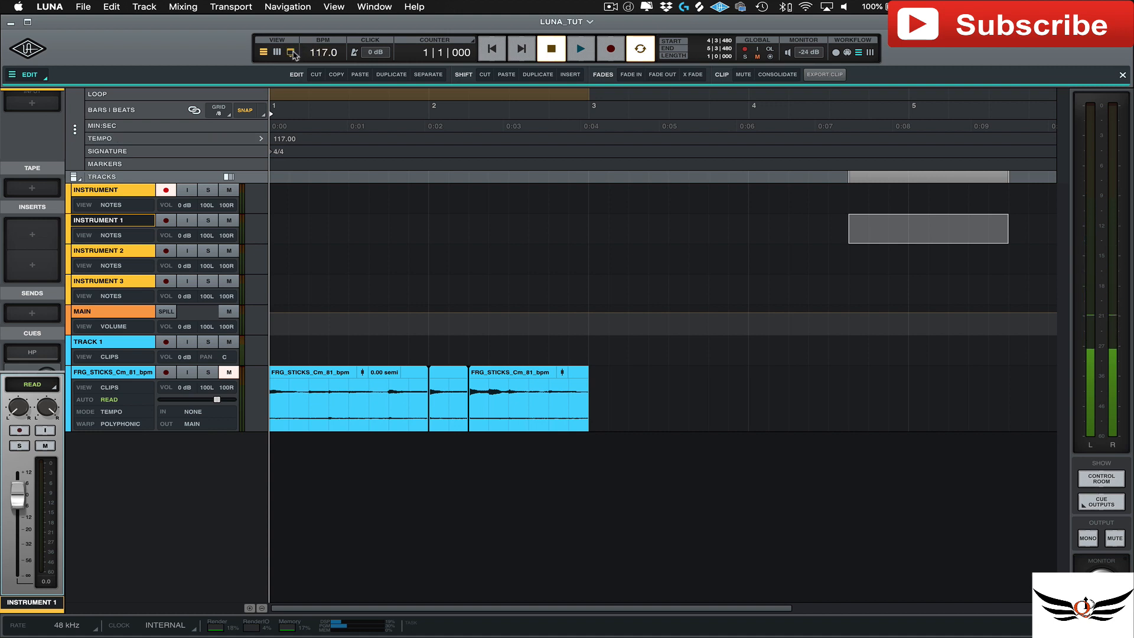
click(291, 51)
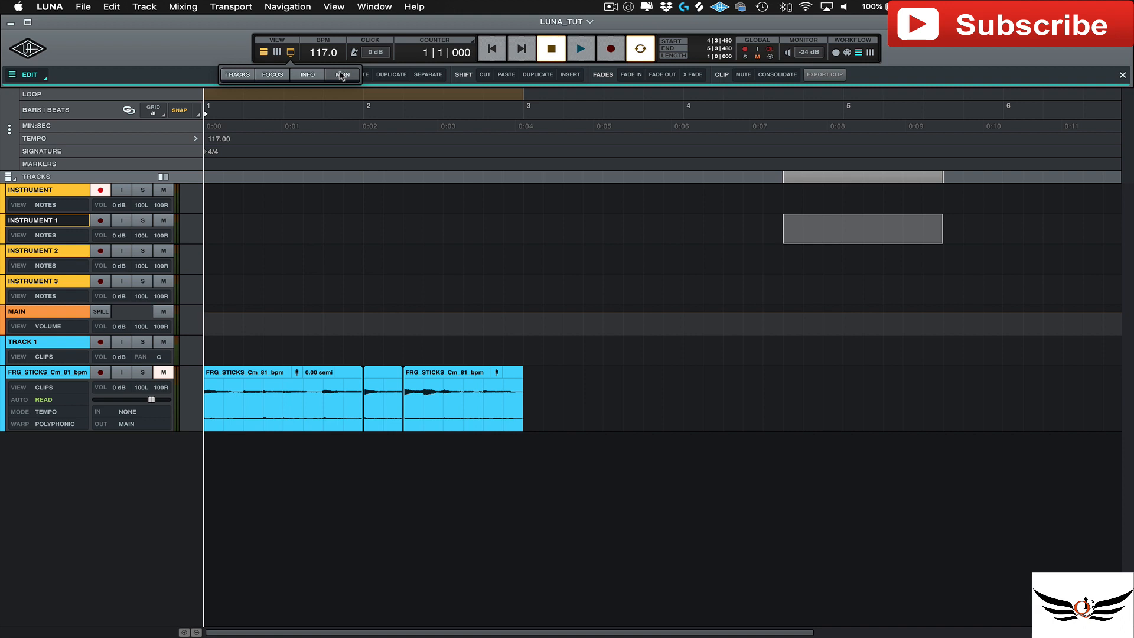
click(342, 74)
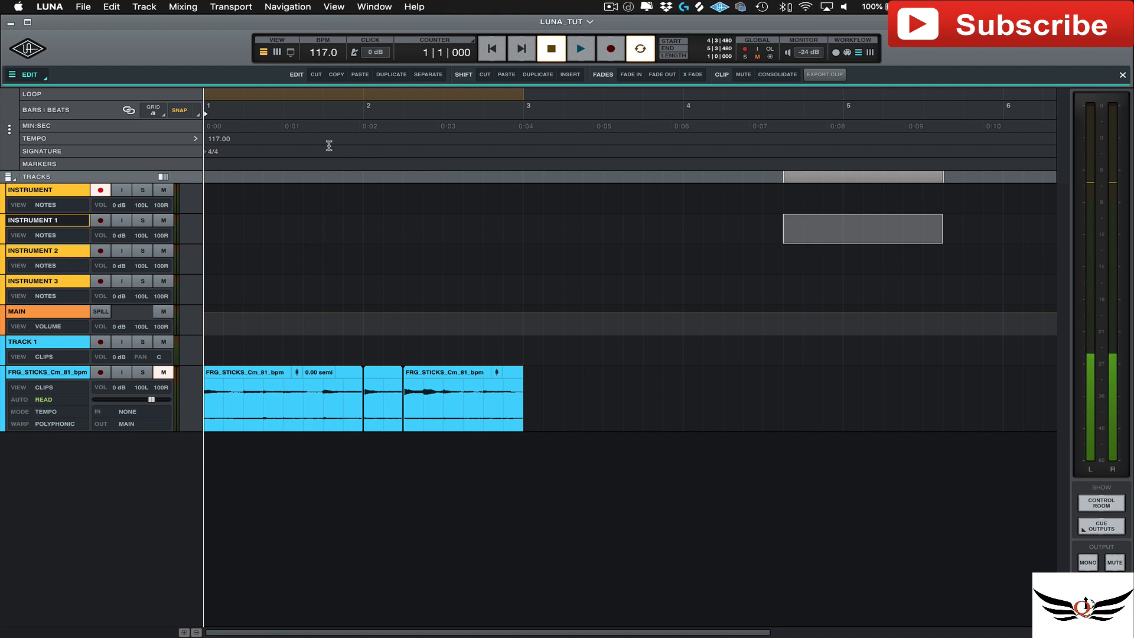
click(290, 51)
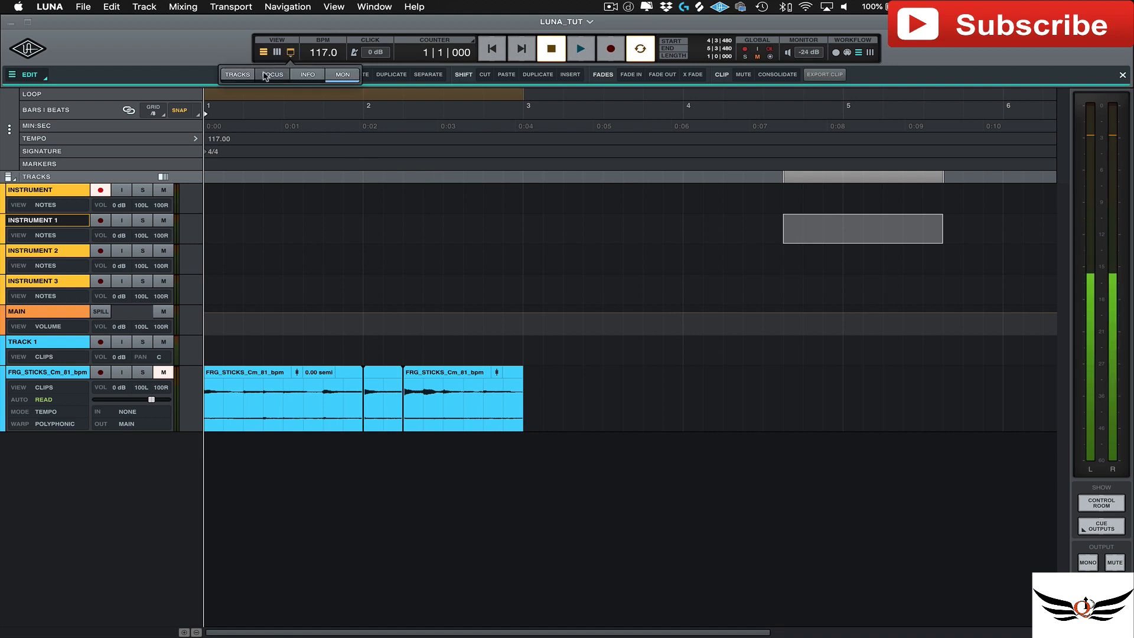
click(273, 73)
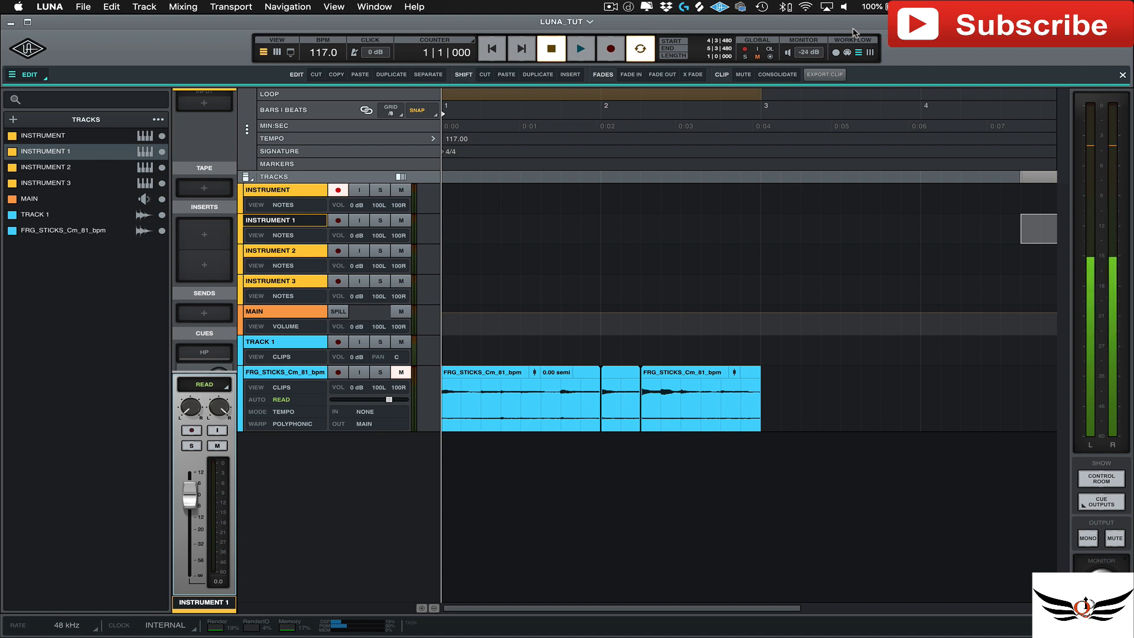
mouse_move(877, 71)
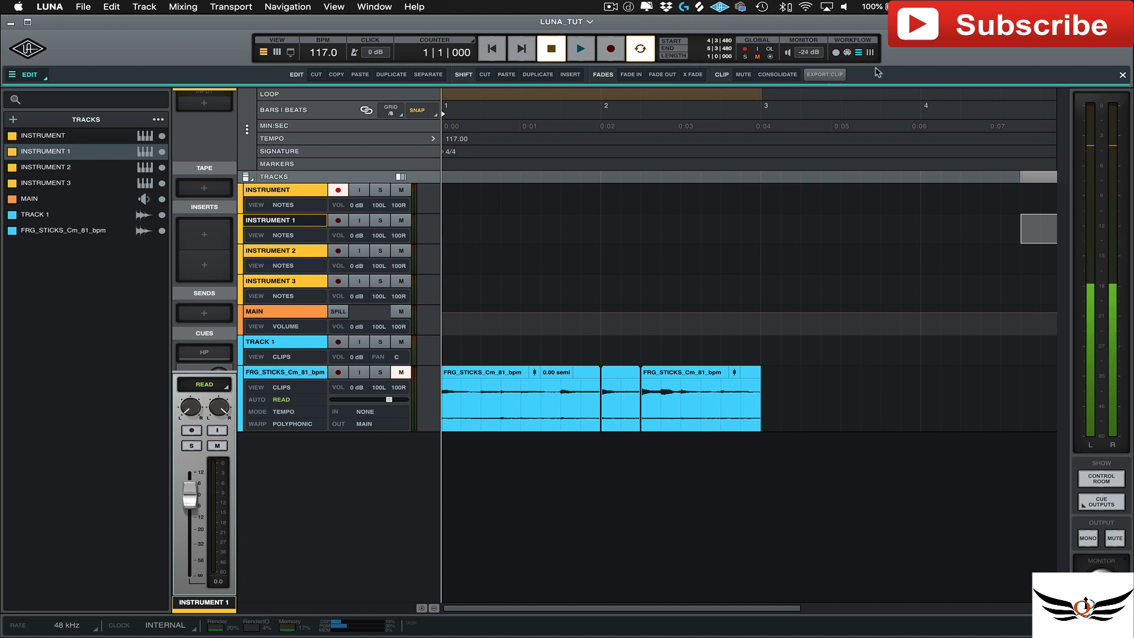
click(872, 52)
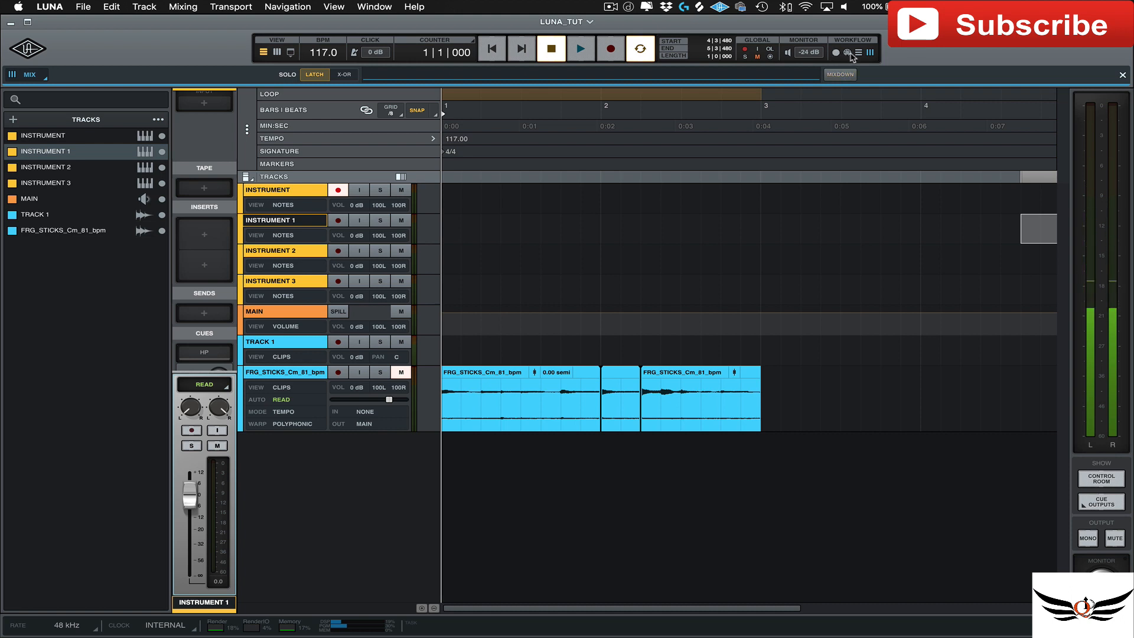
click(858, 52)
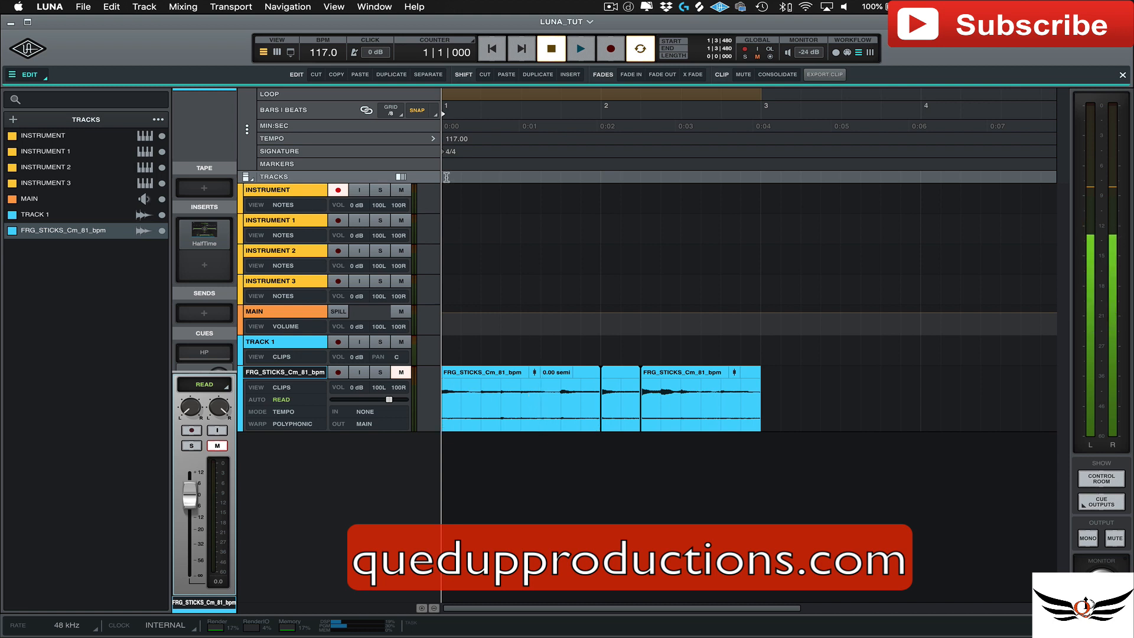
Step: Split the first FRG_STICKS clip at the playhead, then revert that extra split
click(428, 74)
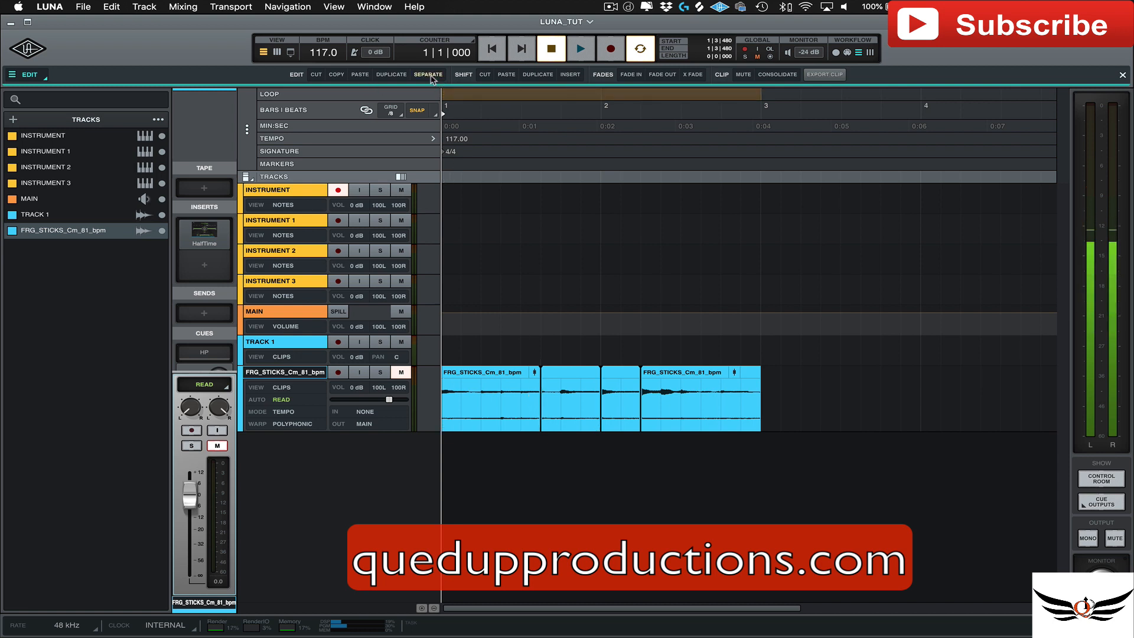
click(428, 74)
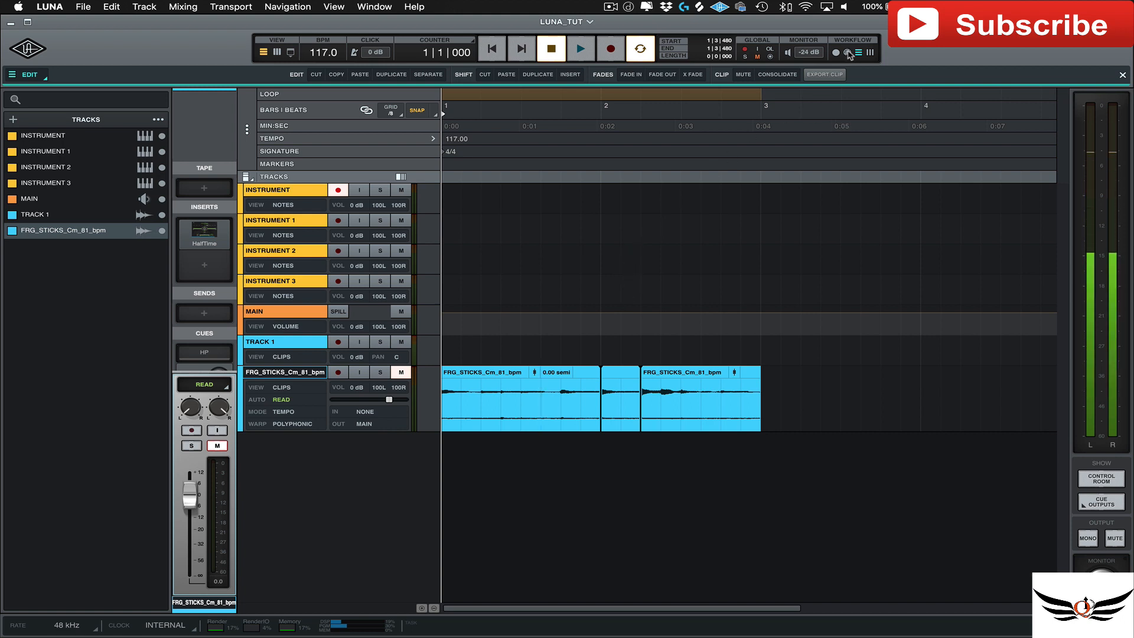
click(846, 52)
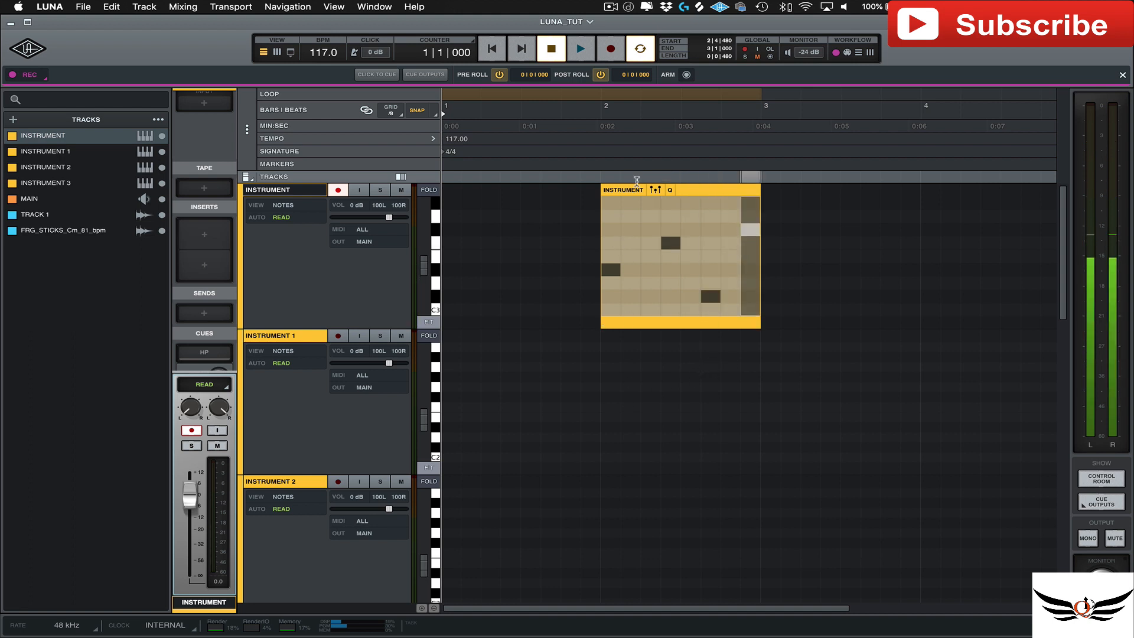
mouse_move(608, 109)
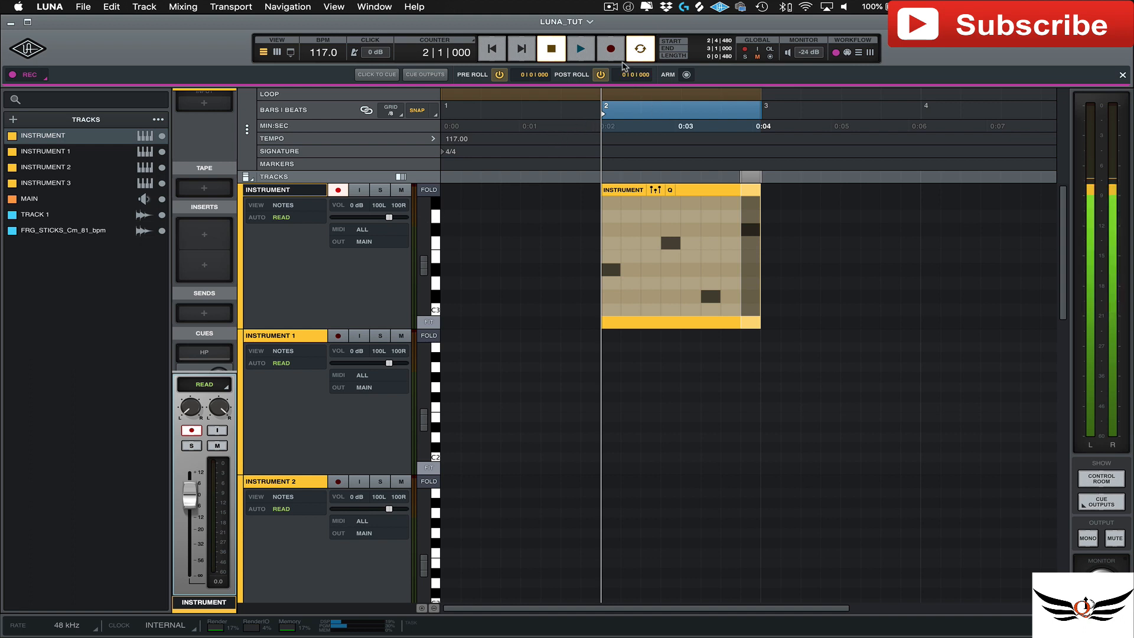
Step: Play from bar 2, stop, and set the Pre Roll count-in to 1|0|000
click(580, 49)
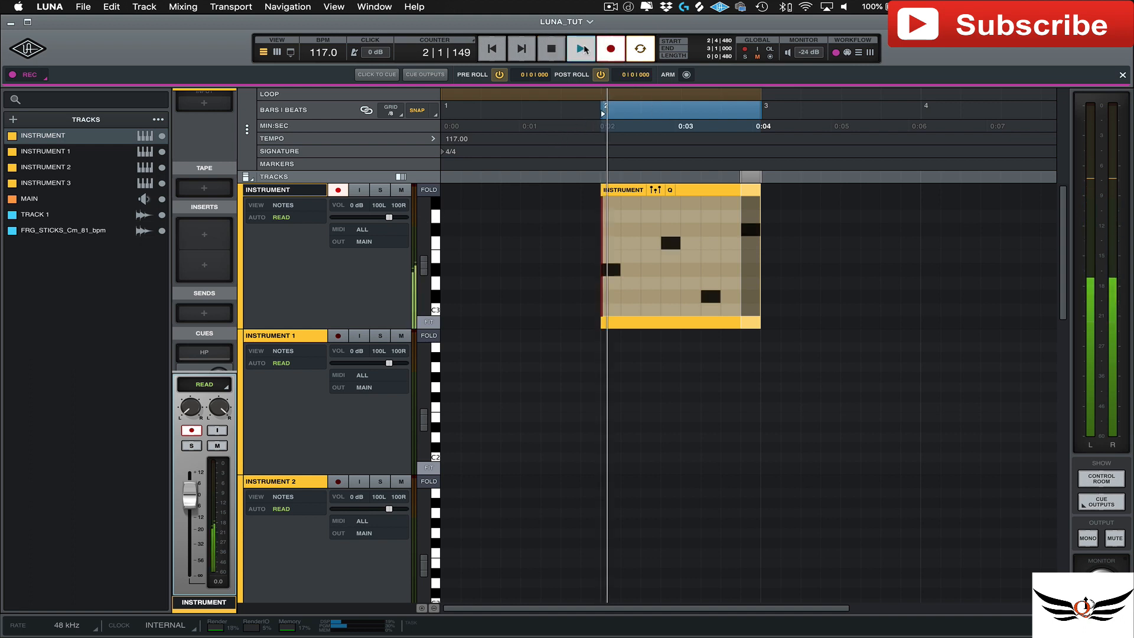
click(551, 49)
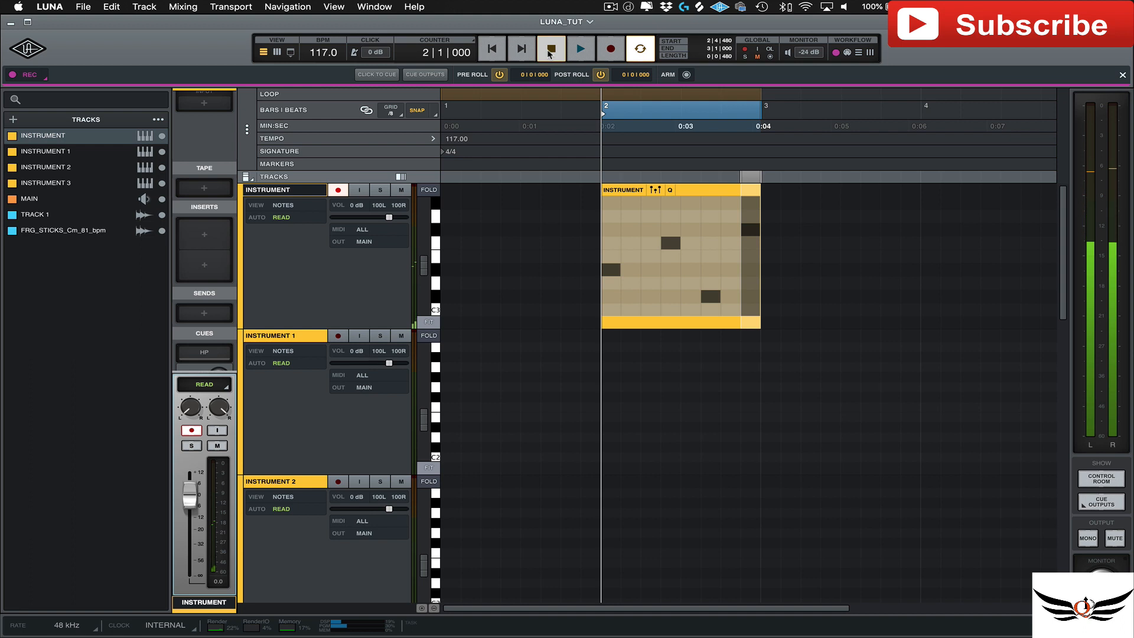
mouse_move(551, 49)
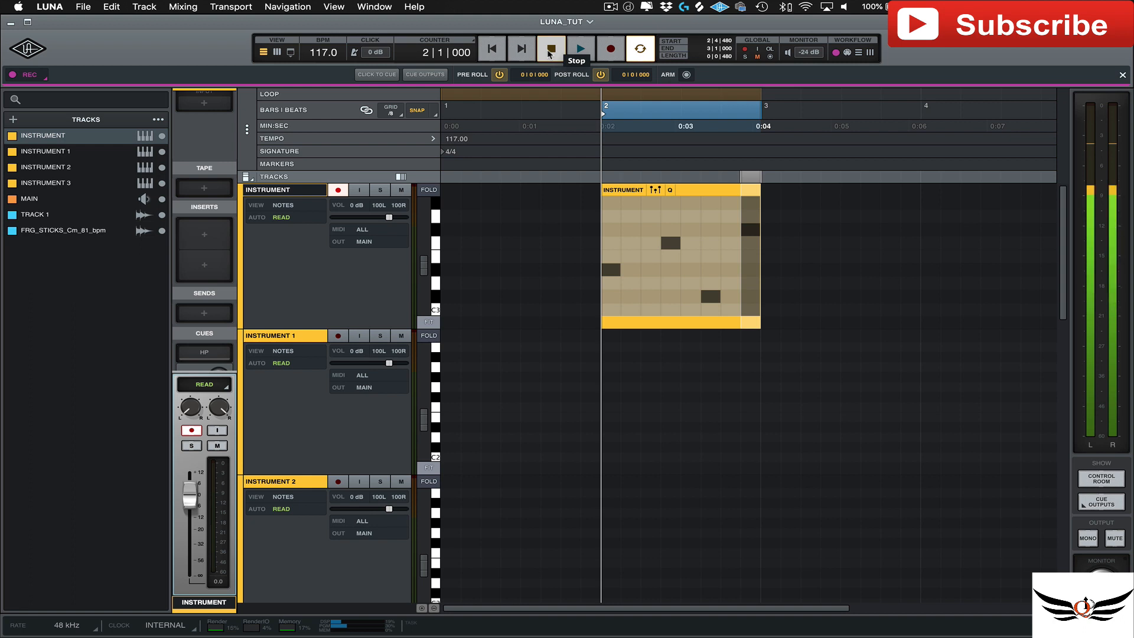
click(551, 48)
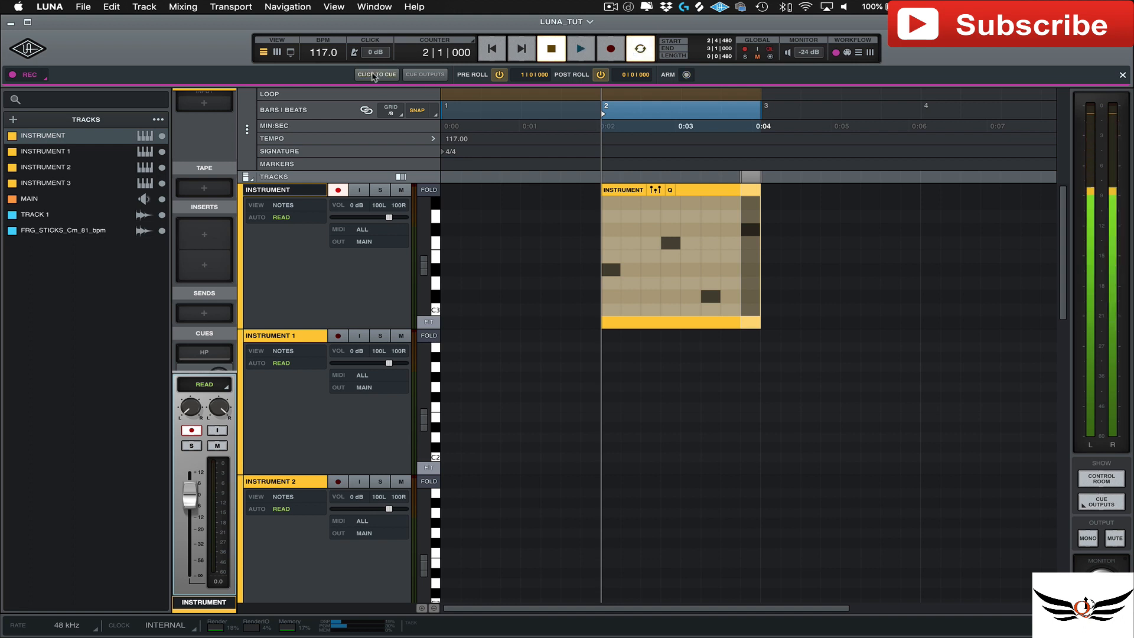
mouse_move(355, 52)
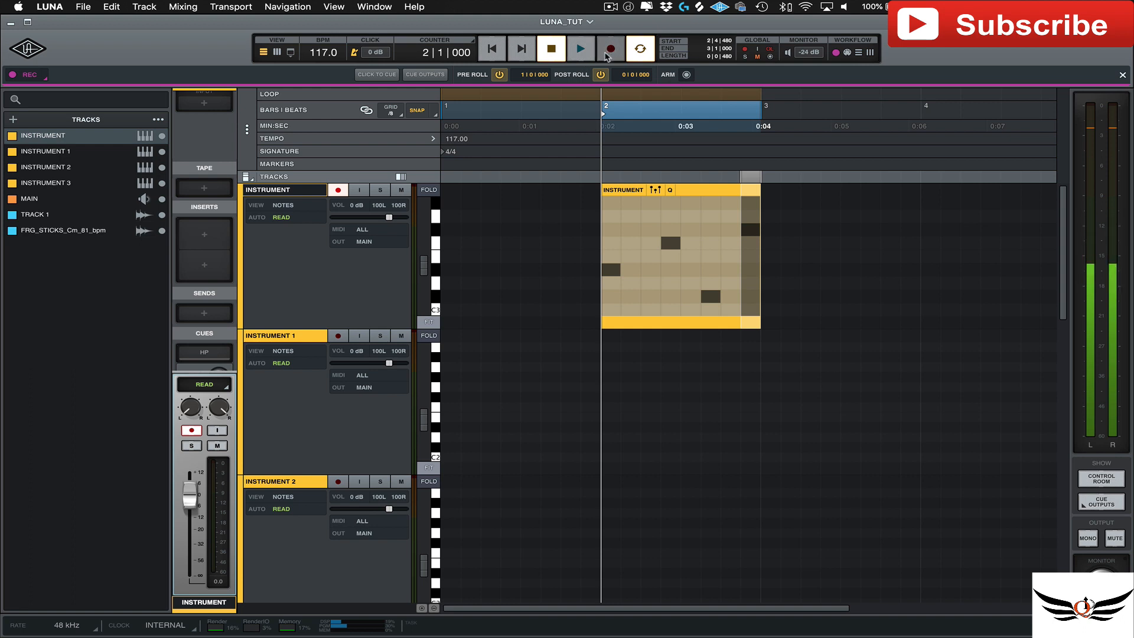
click(610, 50)
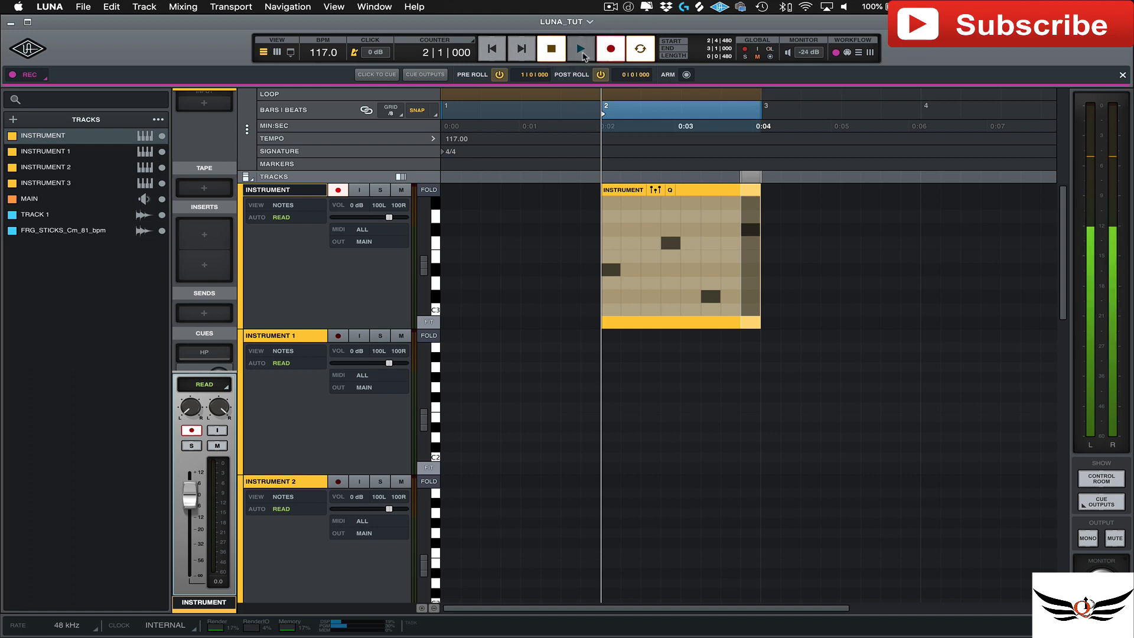
click(580, 48)
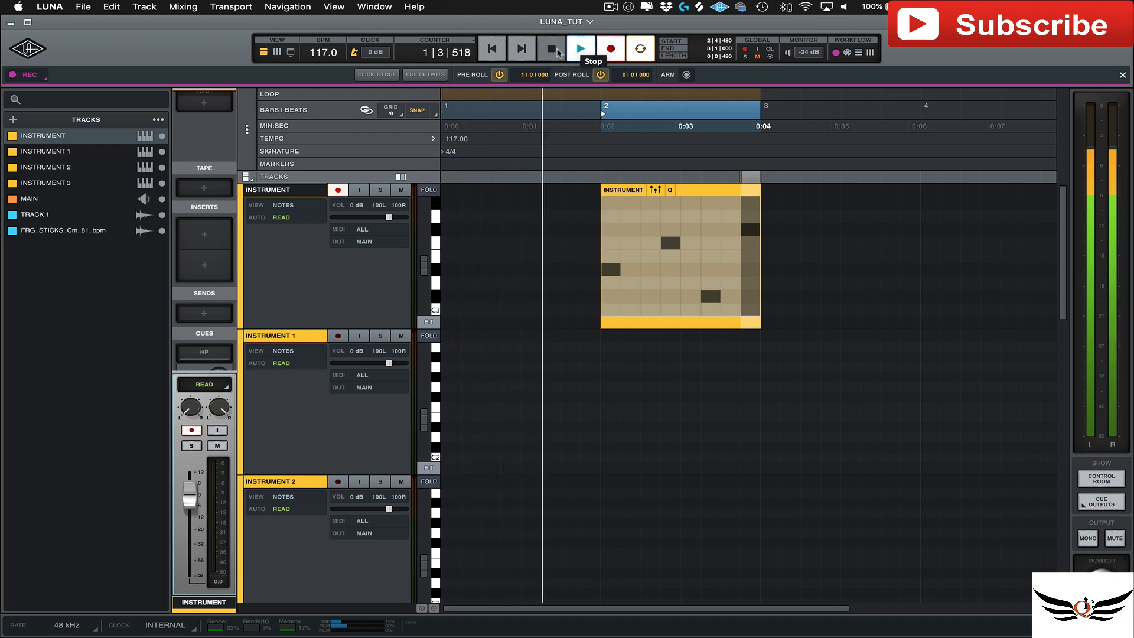
click(551, 48)
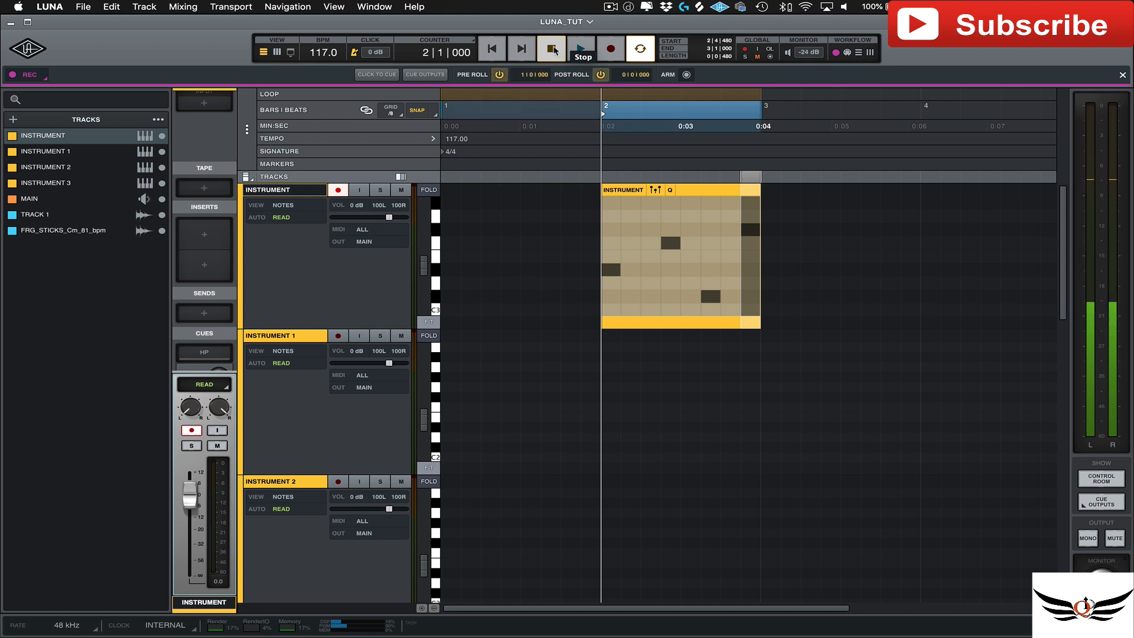
click(551, 49)
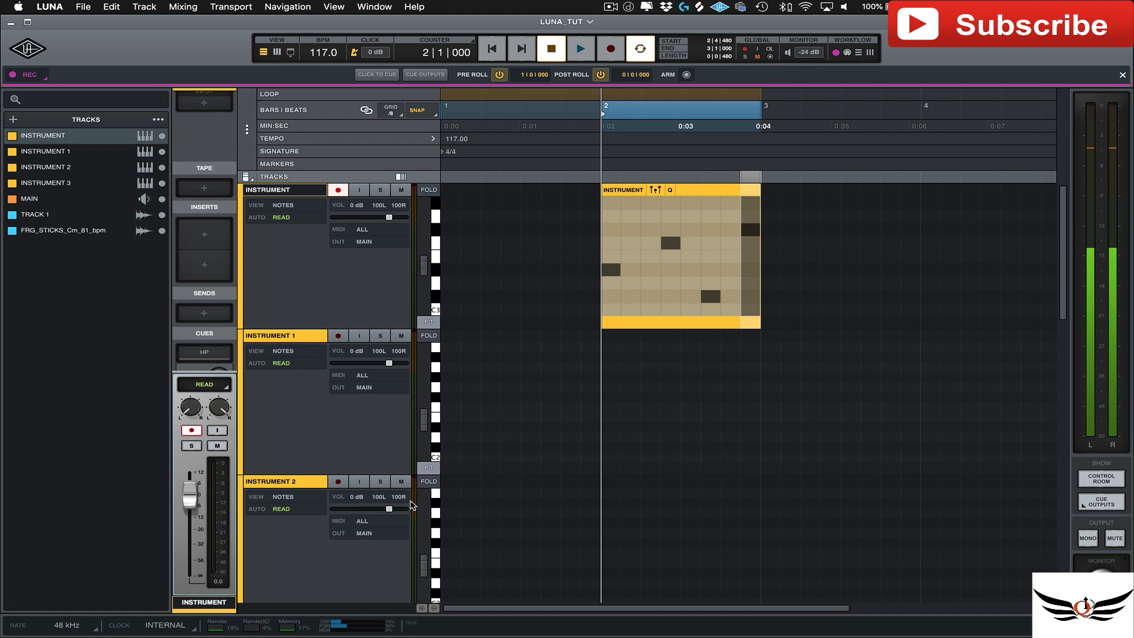
Step: Open Create New Tracks and view the Audio, Instrument and Bus types, keeping mono Audio 'TRACK'
click(12, 119)
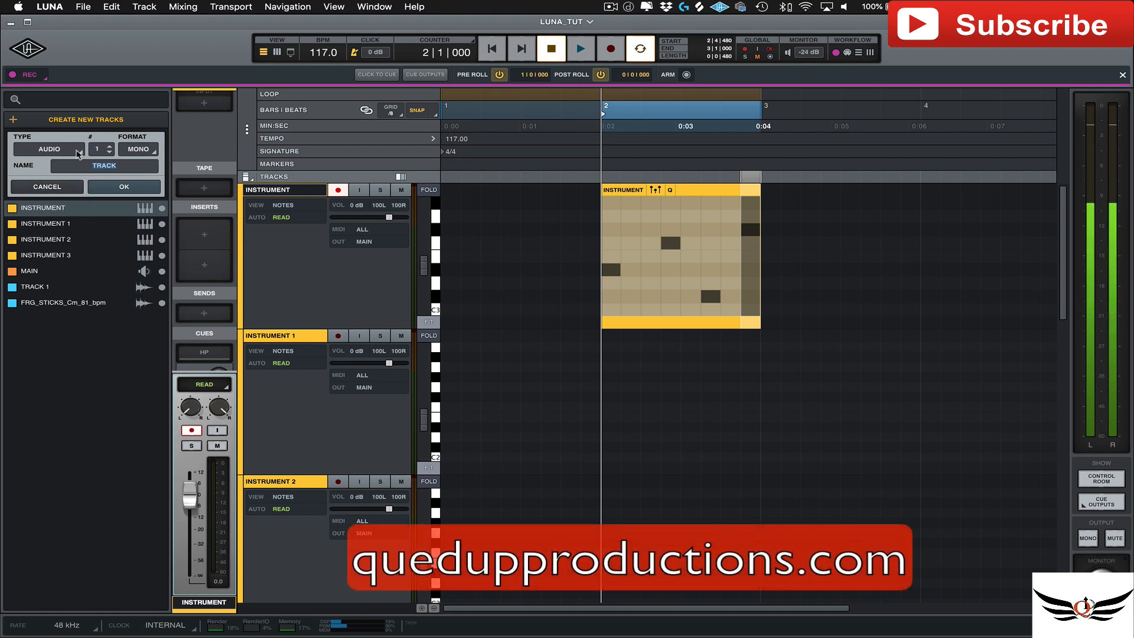
click(49, 148)
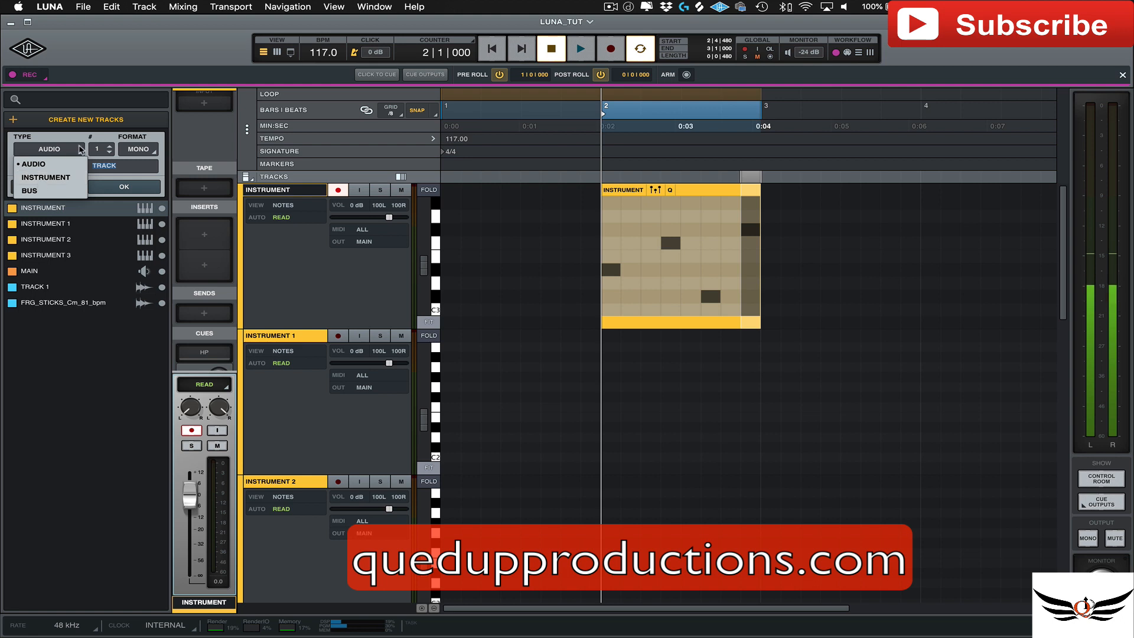
click(33, 163)
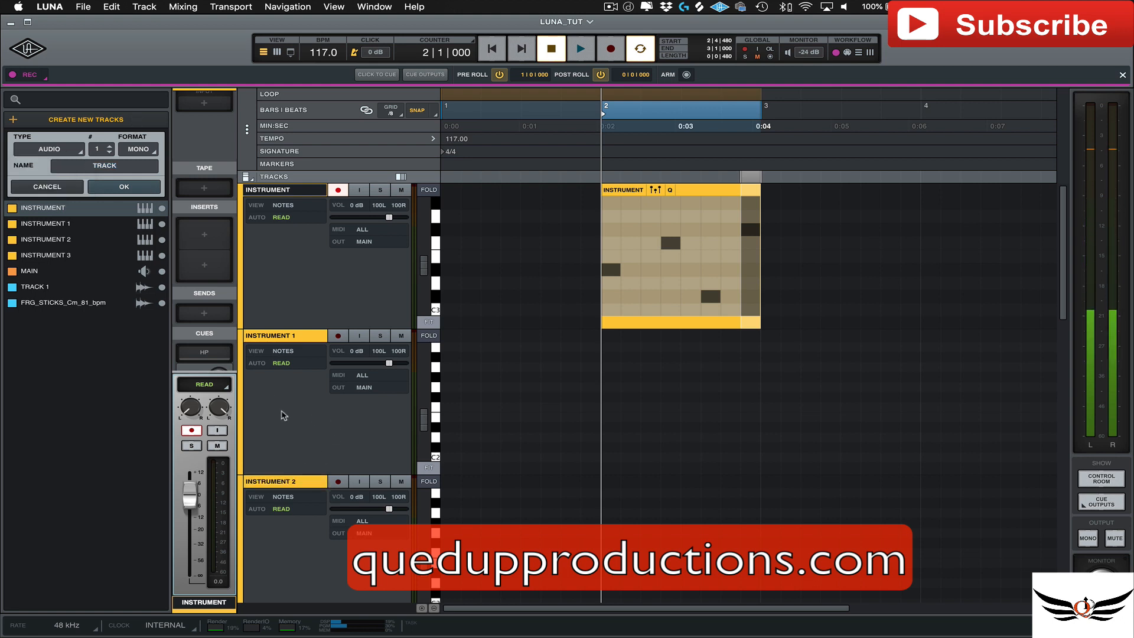
click(46, 187)
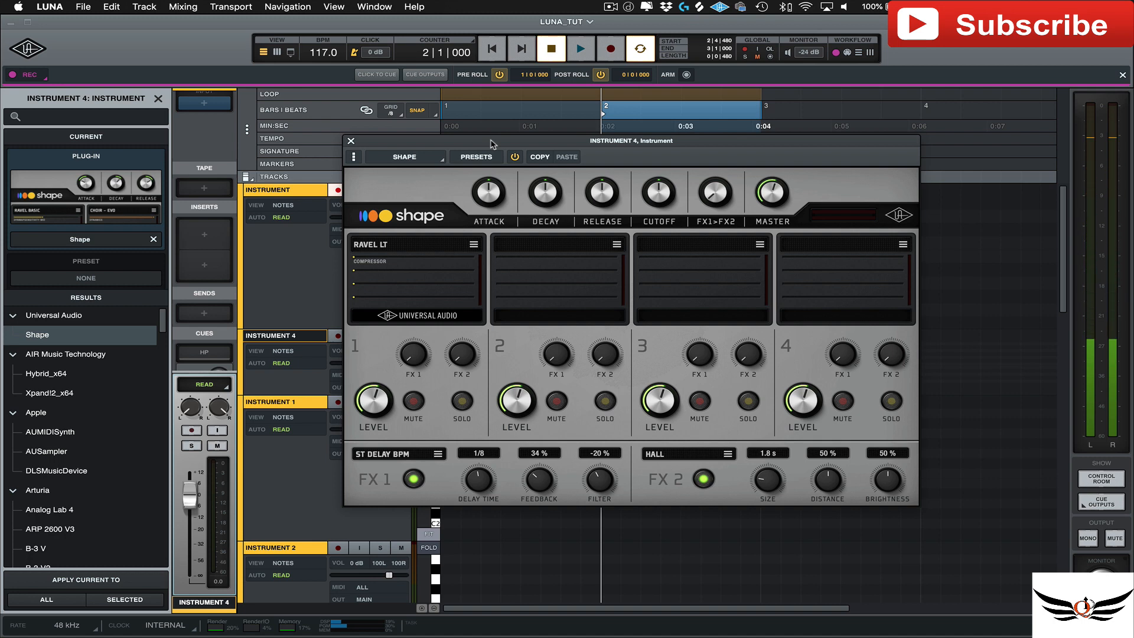
Step: Close the Shape instrument window on the new INSTRUMENT 4 track
click(351, 141)
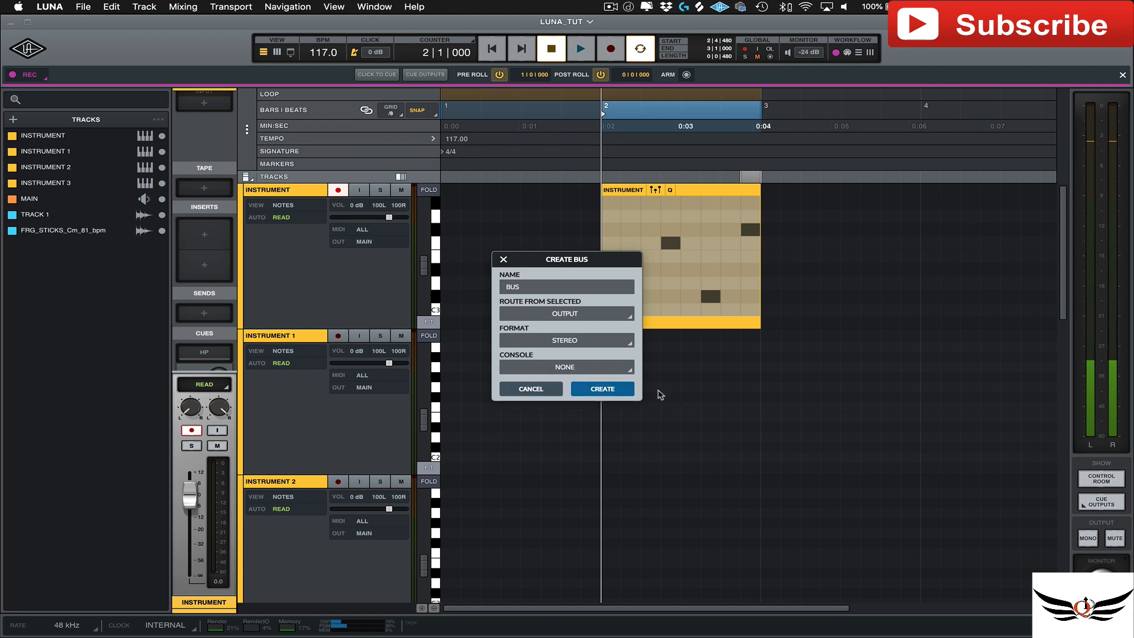
Step: Confirm Create Bus for stereo bus 'BUS' routed to Output with no console
click(602, 389)
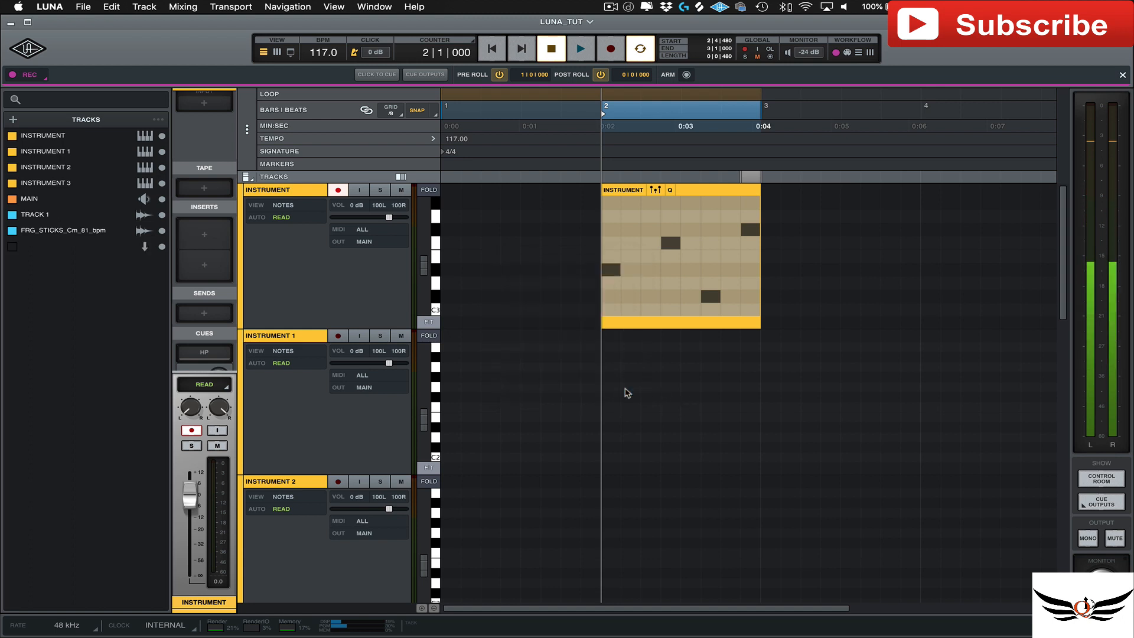